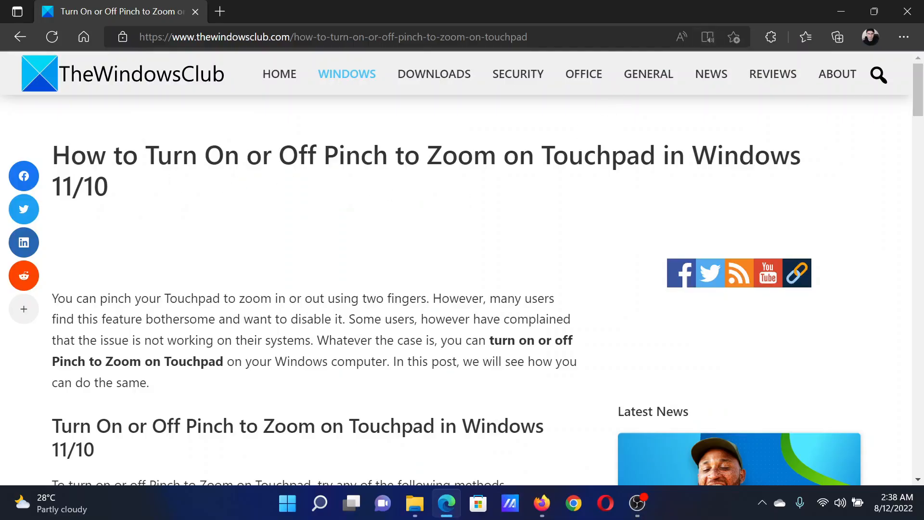
Highlight part of the article title, deselect it, and read down to the '1] From Windows Settings' section.
{"action": "left_click_drag", "start_coordinate": [144, 154], "coordinate": [387, 155]}
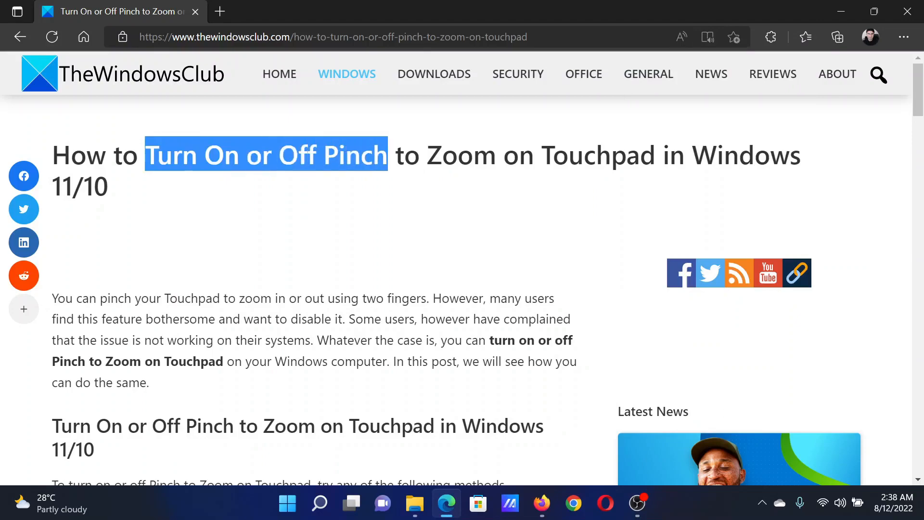
{"action": "left_click", "coordinate": [442, 256]}
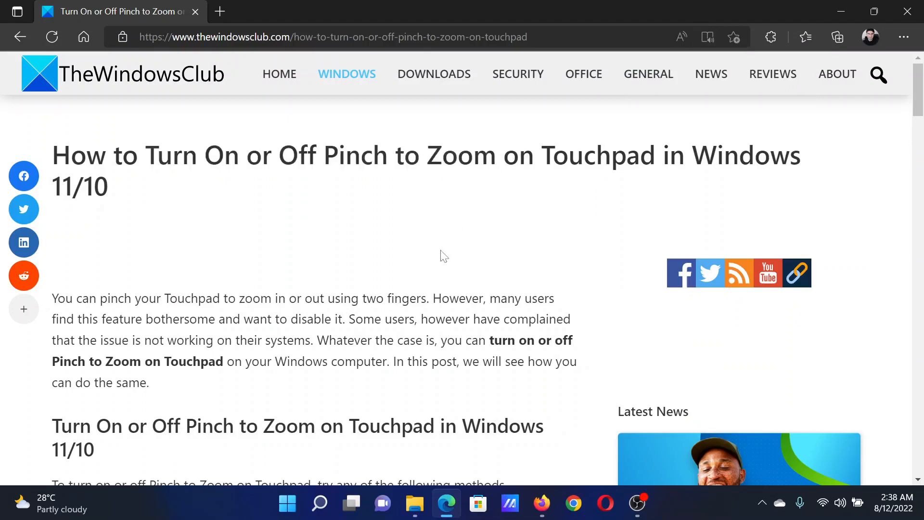
{"action": "scroll", "scroll_direction": "down", "scroll_amount": 3}
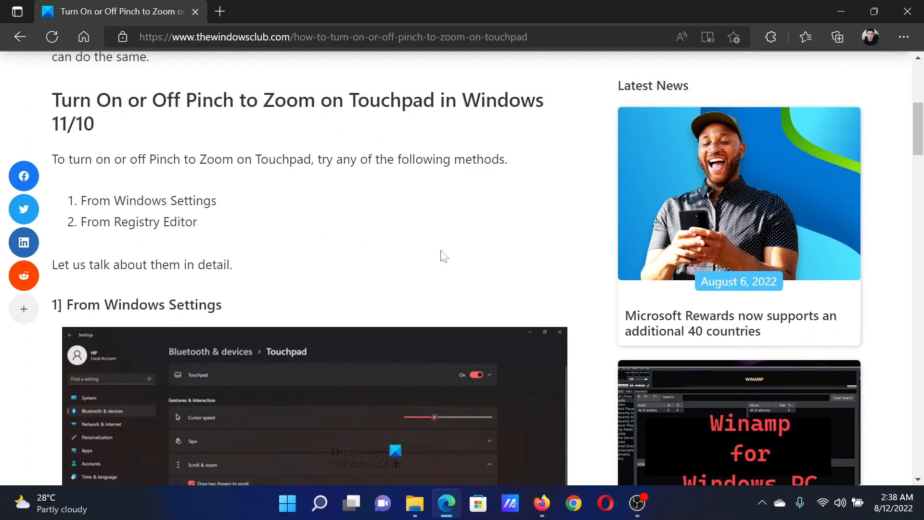
{"action": "mouse_move", "coordinate": [122, 187]}
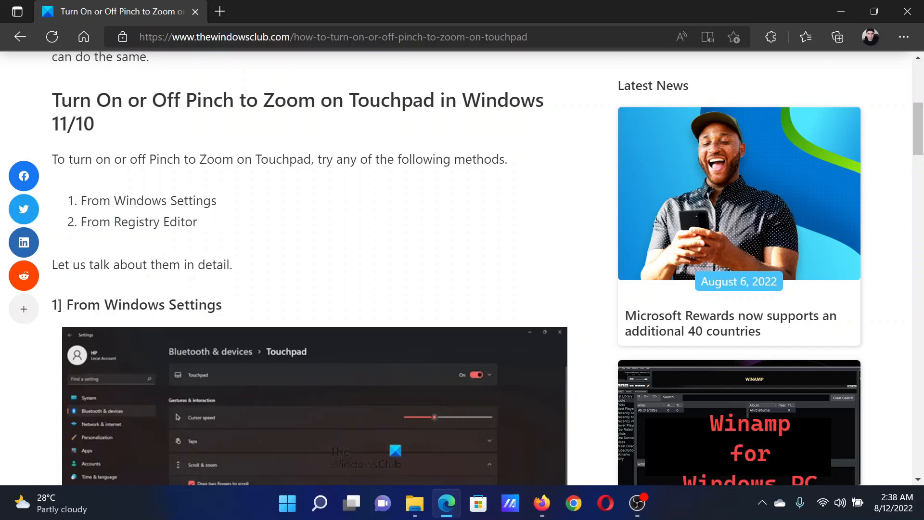
Launch Settings from the Start menu and reach the Touchpad entry under Bluetooth & devices.
{"action": "right_click", "coordinate": [287, 504]}
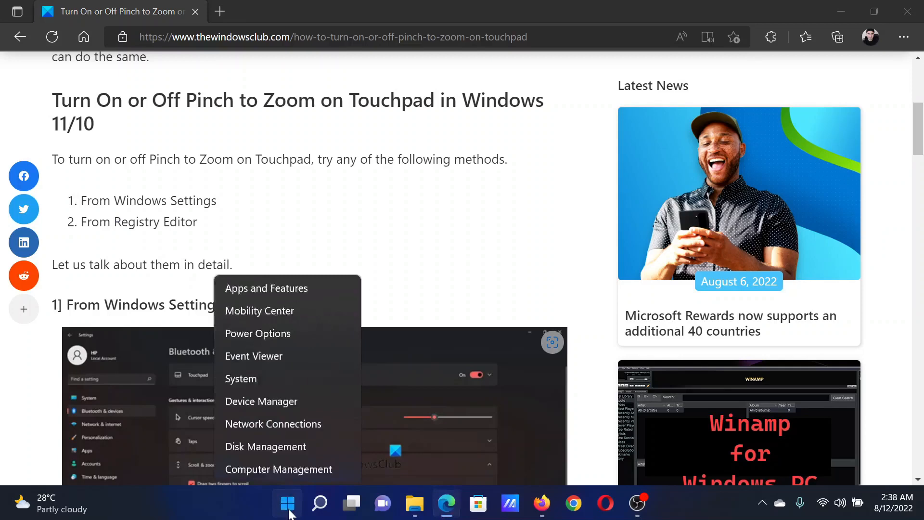
{"action": "left_click", "coordinate": [240, 379]}
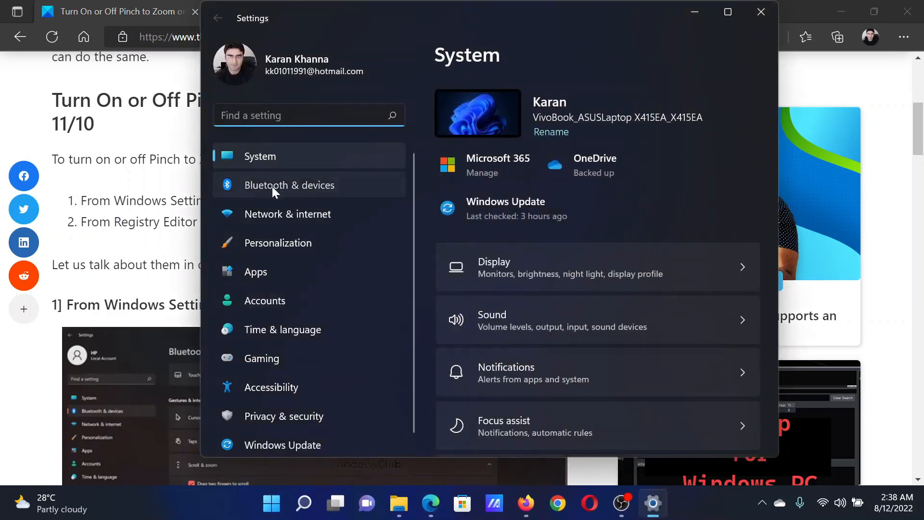
{"action": "left_click", "coordinate": [288, 185]}
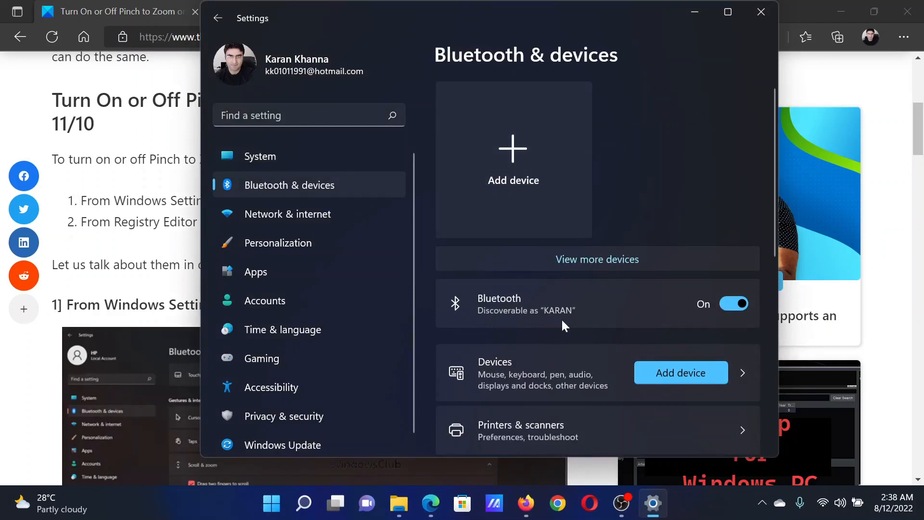
{"action": "scroll", "scroll_direction": "down", "scroll_amount": 3}
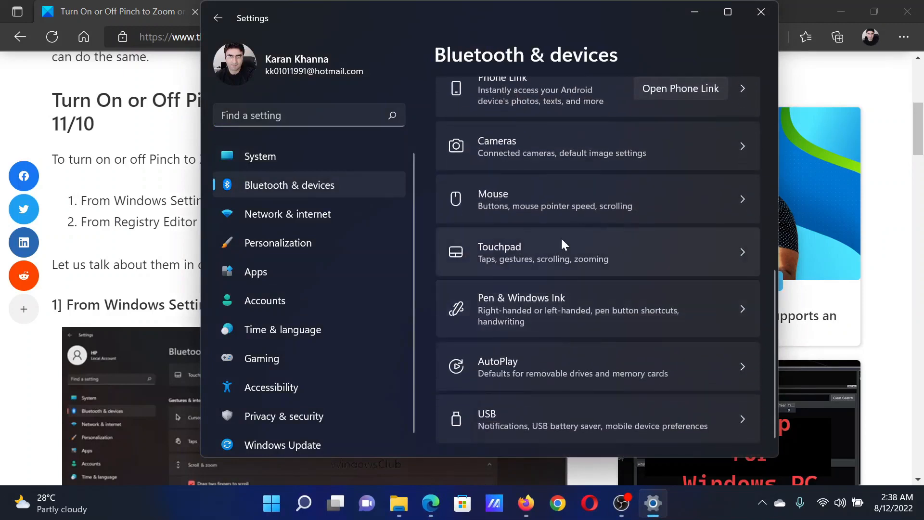
On the Touchpad page under Scroll & zoom, switch Pinch to zoom off and back on.
{"action": "left_click", "coordinate": [565, 252]}
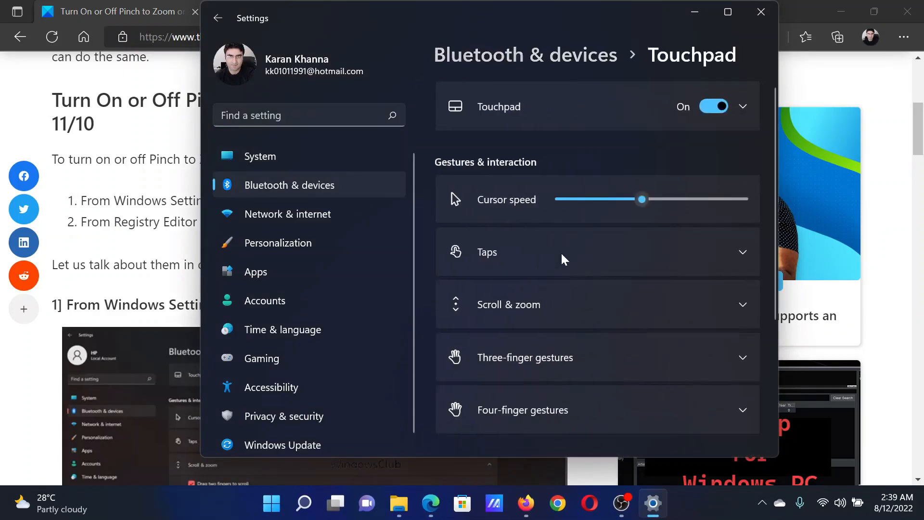
{"action": "mouse_move", "coordinate": [489, 315]}
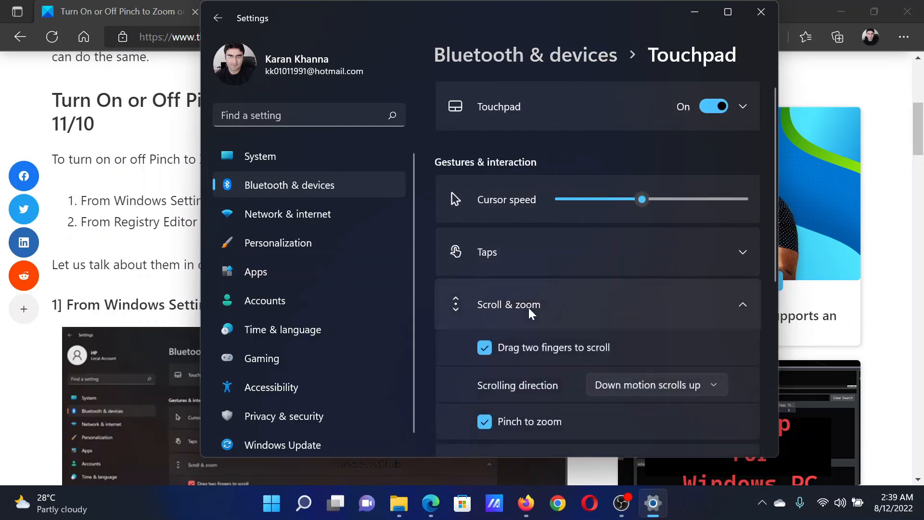
{"action": "scroll", "scroll_direction": "down", "scroll_amount": 3}
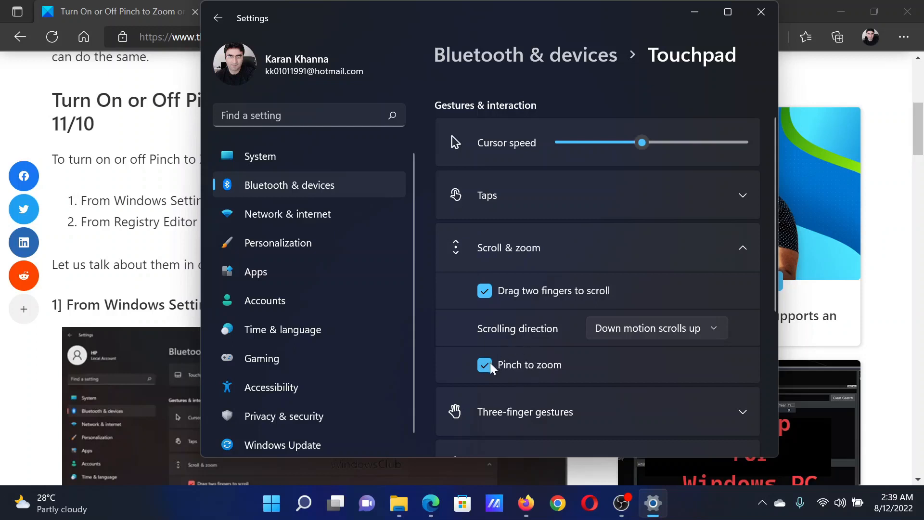
{"action": "left_click", "coordinate": [484, 365]}
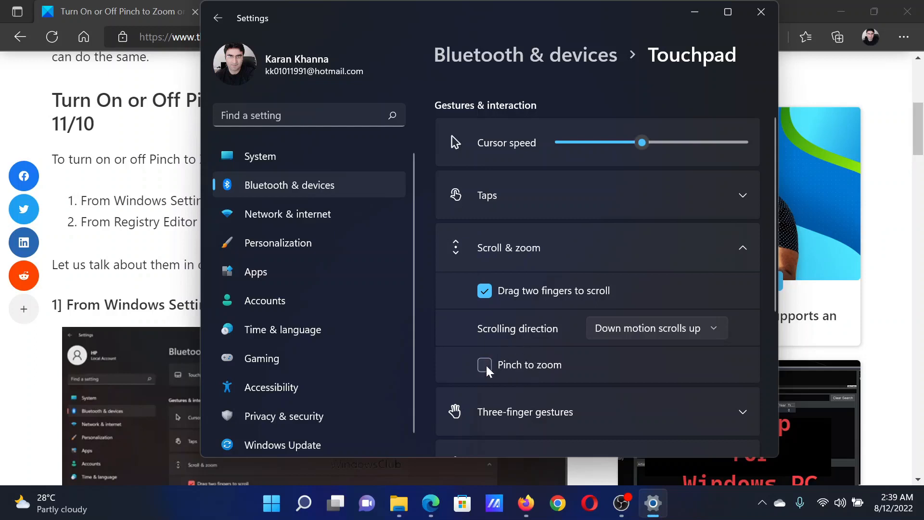
{"action": "left_click", "coordinate": [484, 364]}
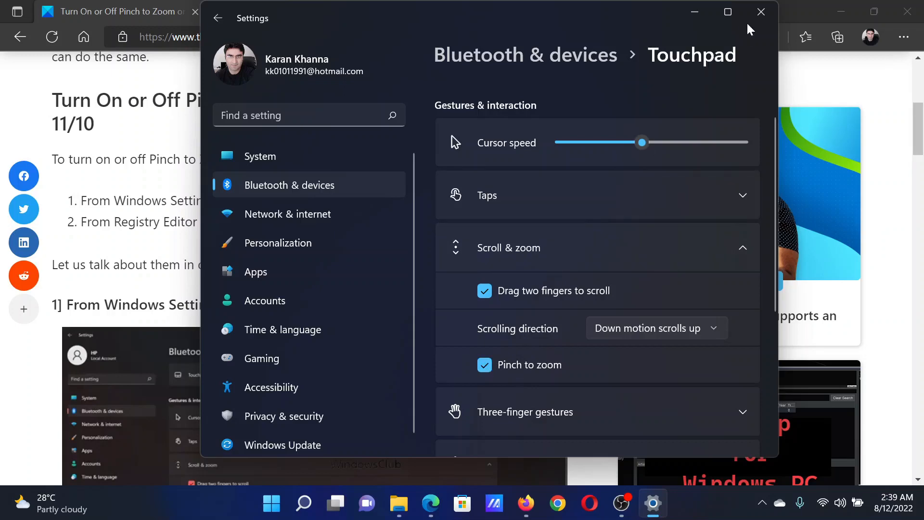
Close Settings and return the Edge article to its top.
{"action": "left_click", "coordinate": [760, 12]}
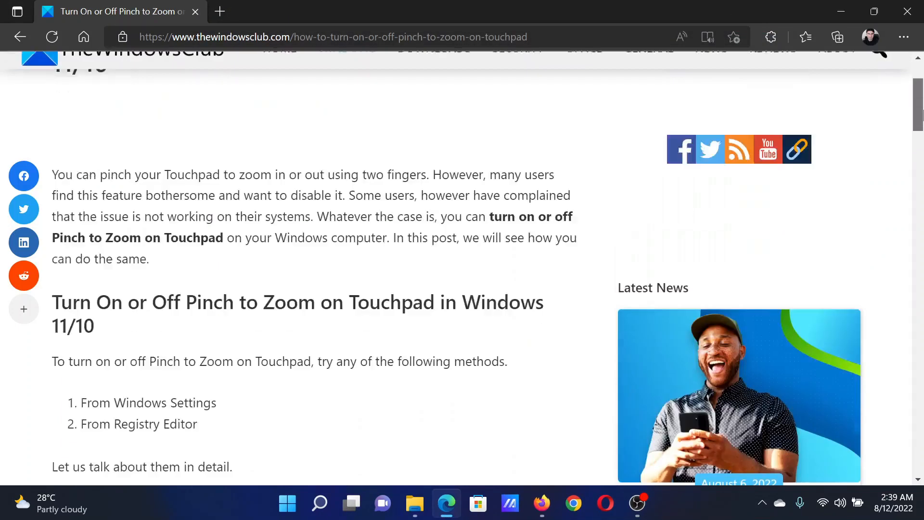
{"action": "scroll", "scroll_direction": "up", "scroll_amount": 3}
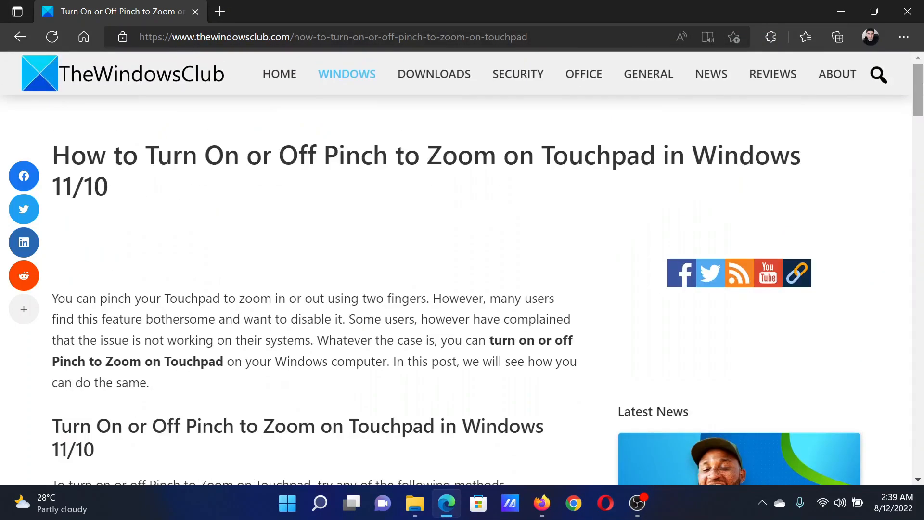